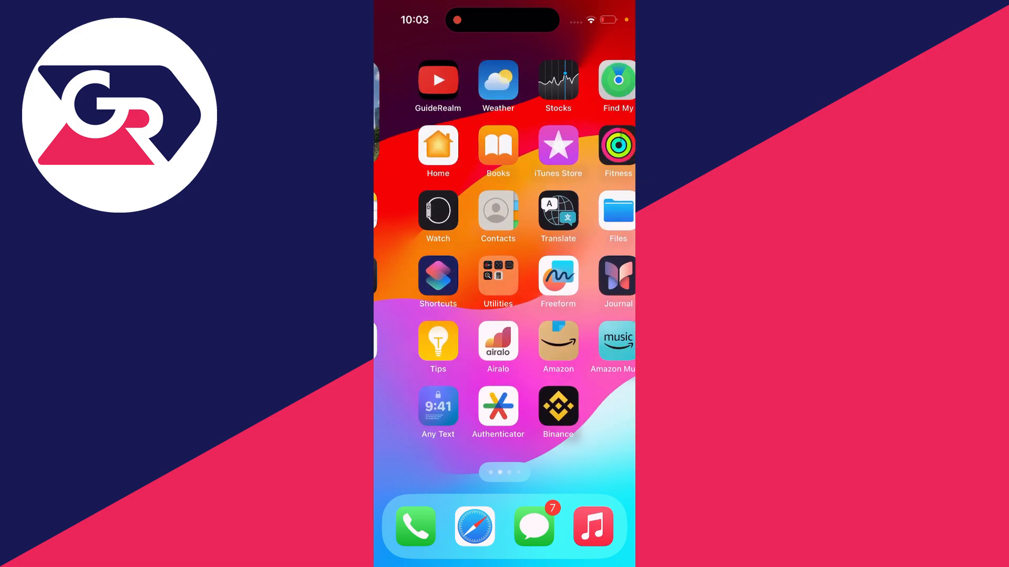
- Swipe left past the last home screen page to reach the App Library
{"action": "scroll", "scroll_direction": "left", "scroll_amount": 3}
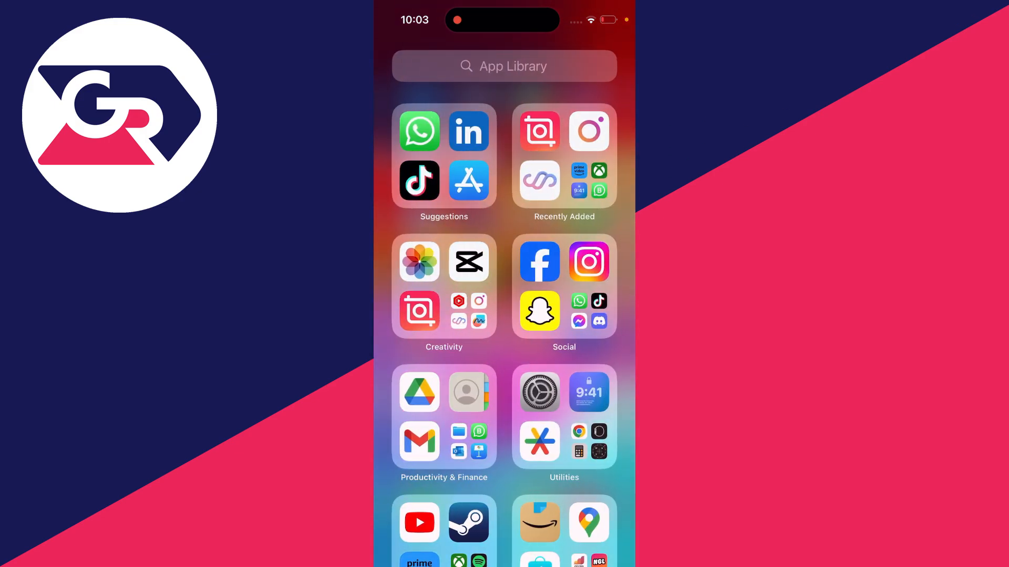
- Search the App Library for 'B' to find Brawl Stars and add it beside Binance
{"action": "left_click", "coordinate": [503, 65]}
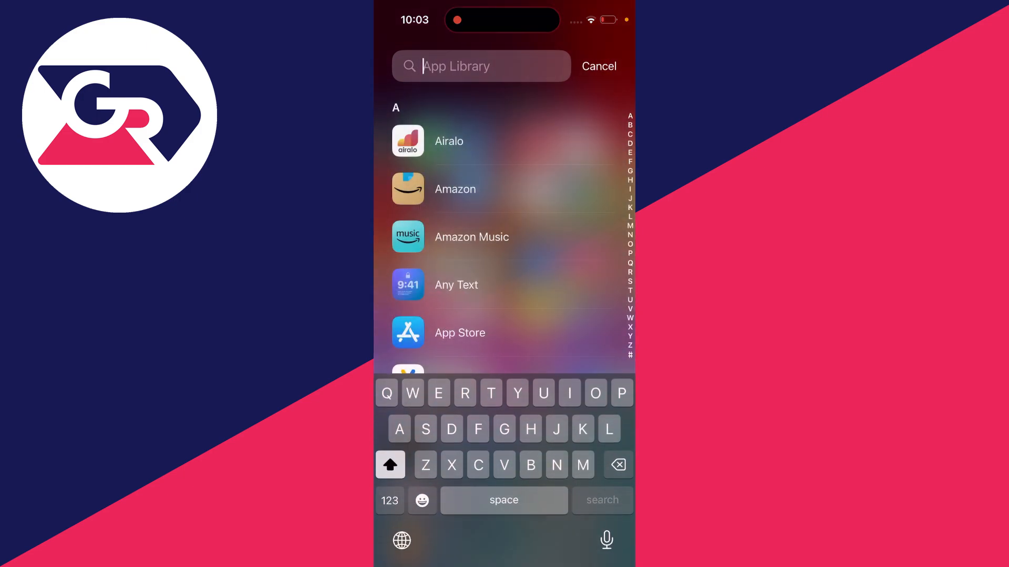
{"action": "type", "text": "B"}
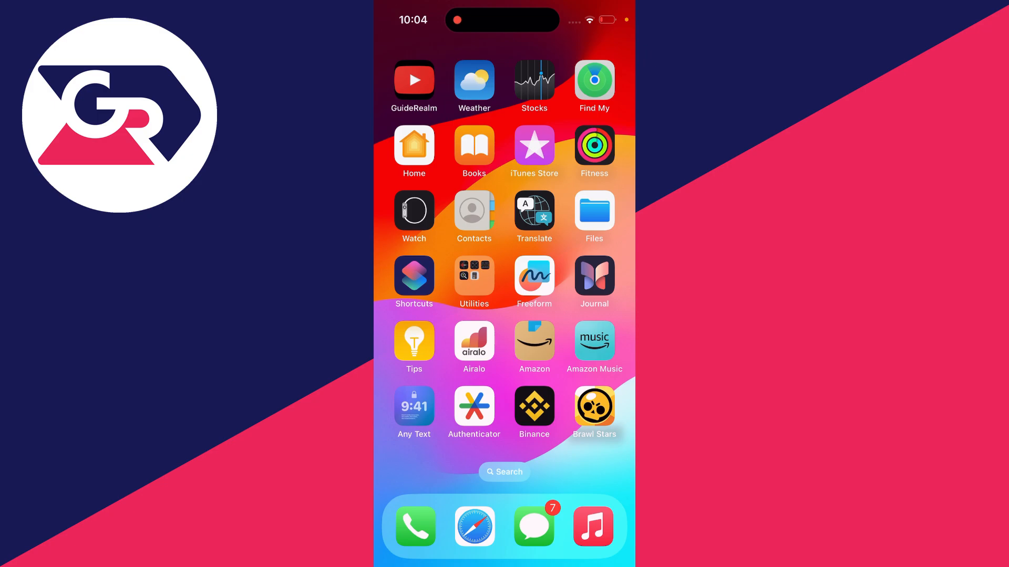
- Go into Settings and reach the Screen Time section, scrolled to its restriction options
{"action": "scroll", "scroll_direction": "left", "scroll_amount": 3}
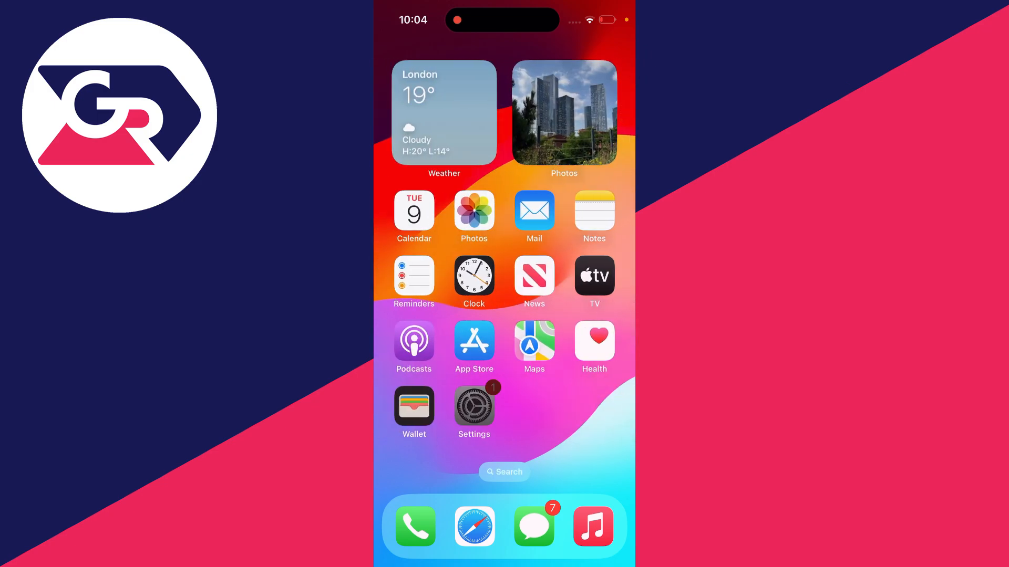
{"action": "left_click", "coordinate": [474, 407]}
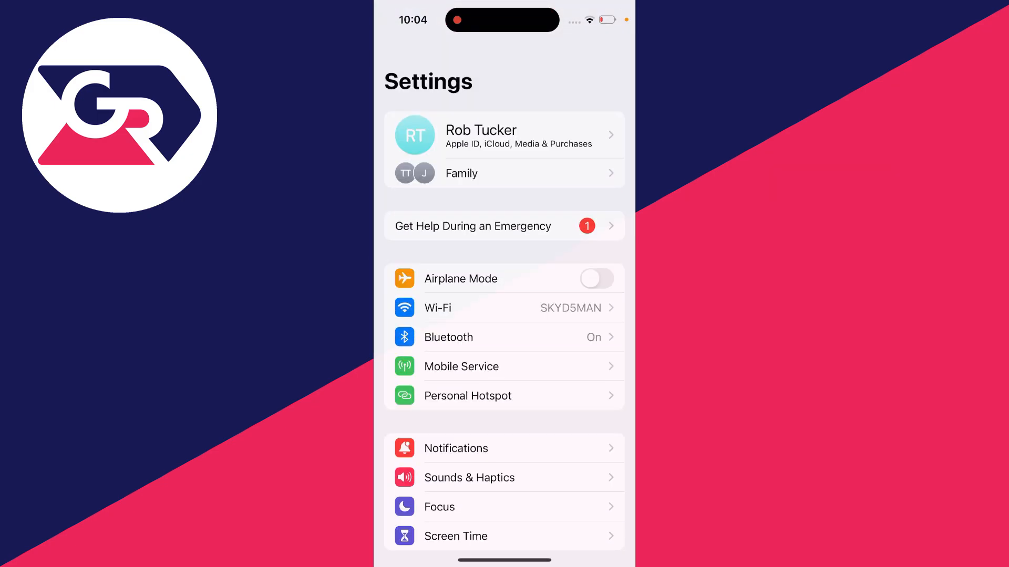
{"action": "left_click", "coordinate": [455, 536]}
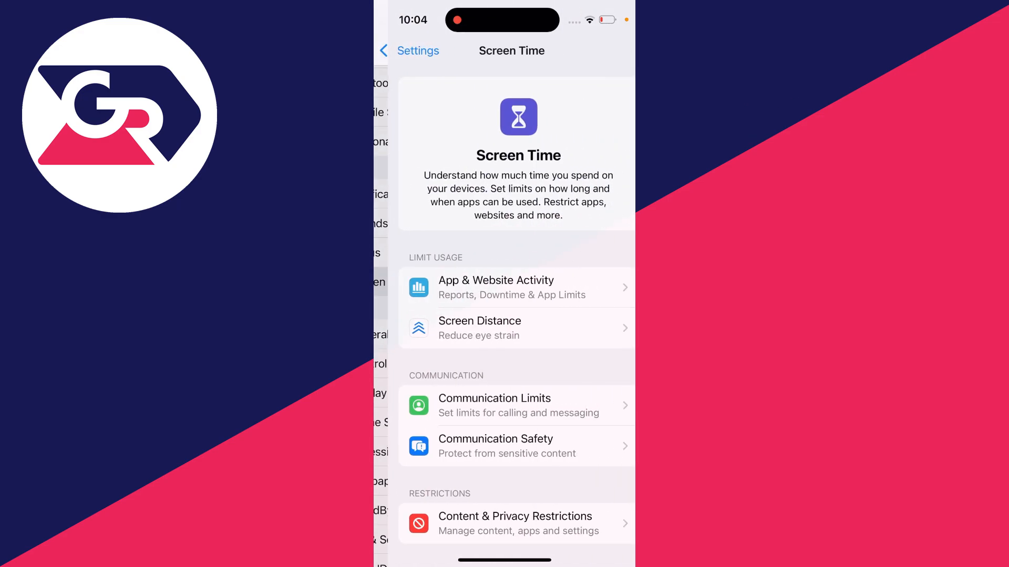
{"action": "scroll", "scroll_direction": "up", "scroll_amount": 3}
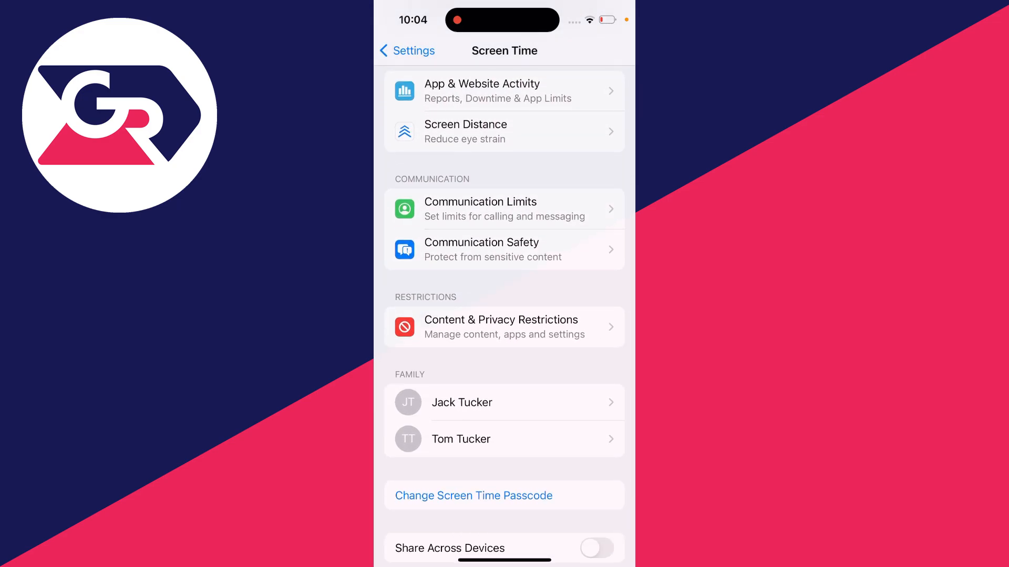
- Enter Content & Privacy Restrictions and choose Allowed Apps & Features, prompting for the passcode
{"action": "left_click", "coordinate": [501, 325]}
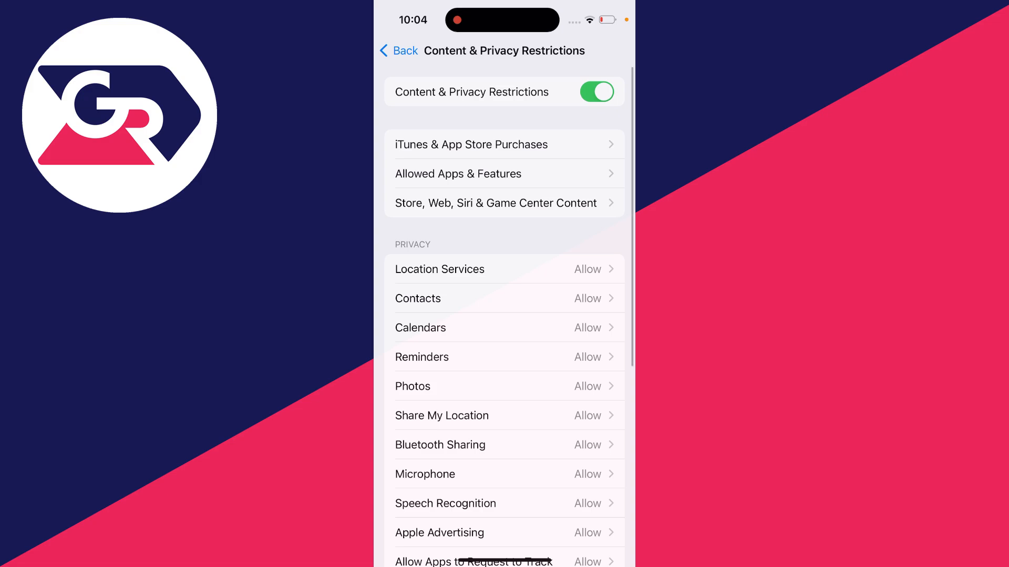
{"action": "left_click", "coordinate": [457, 174]}
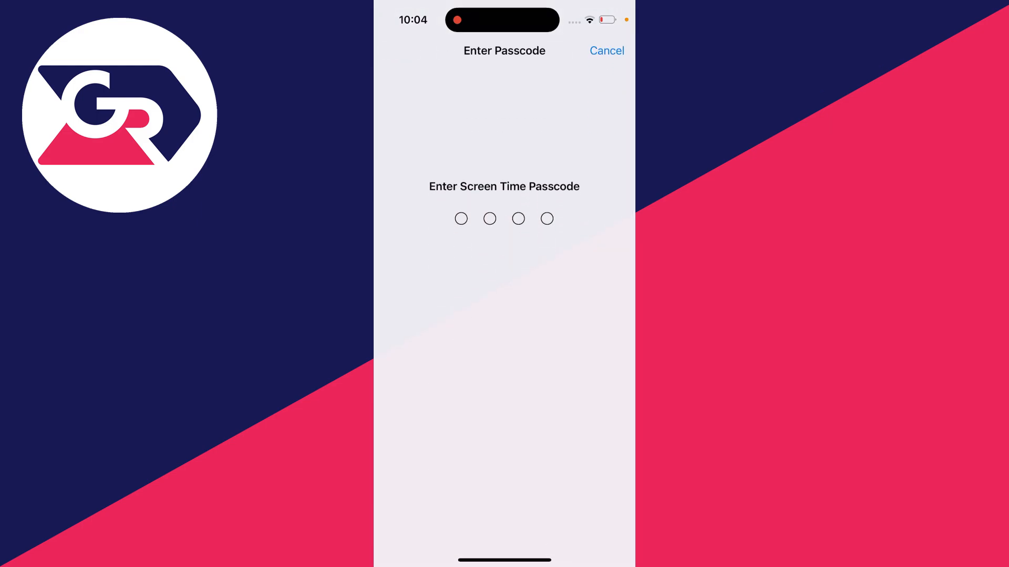
- Enter the Screen Time passcode, switch Camera back on, and return to Content & Privacy Restrictions
{"action": "type", "text": "1"}
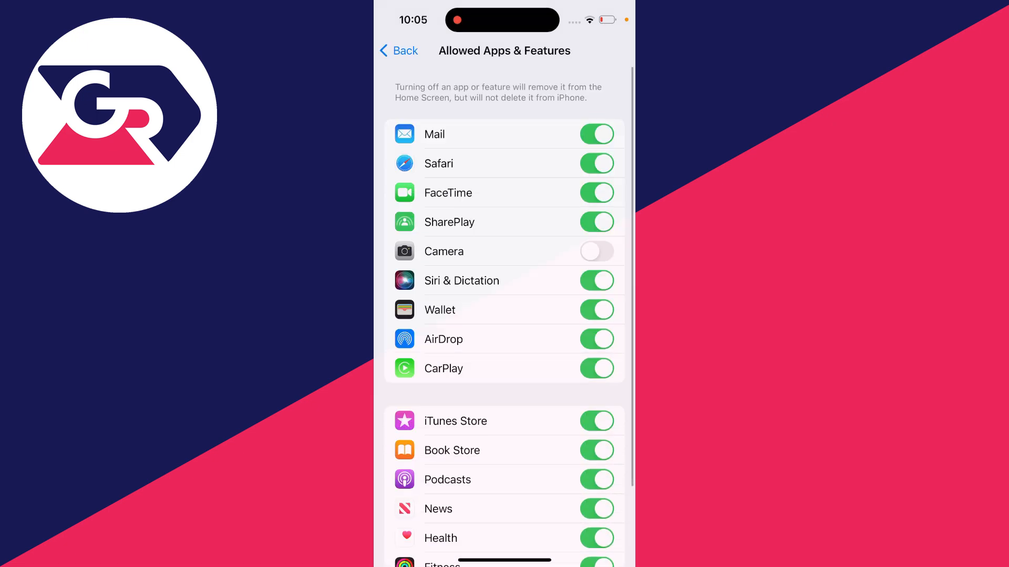
{"action": "left_click", "coordinate": [597, 251]}
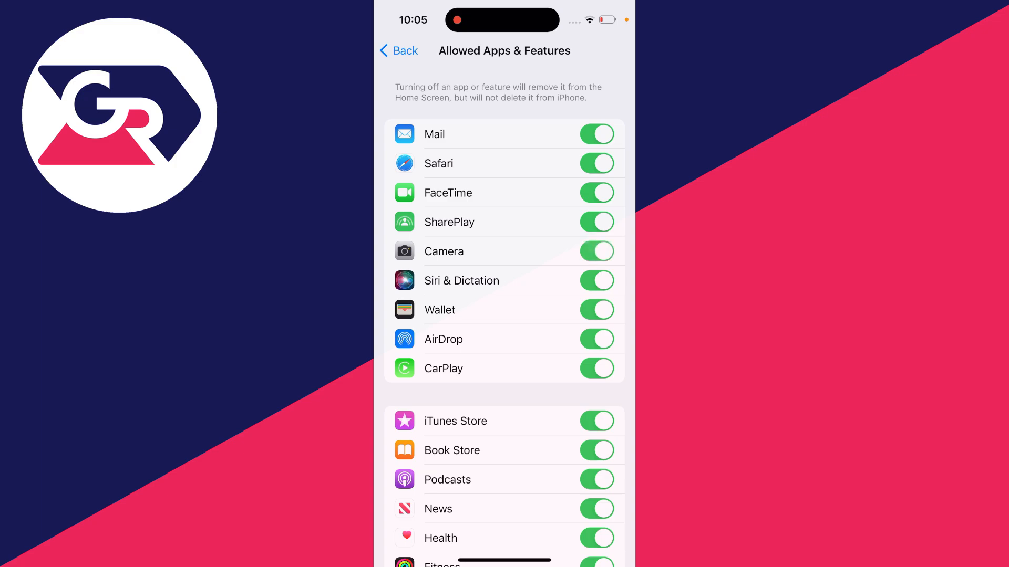
{"action": "left_click", "coordinate": [397, 51]}
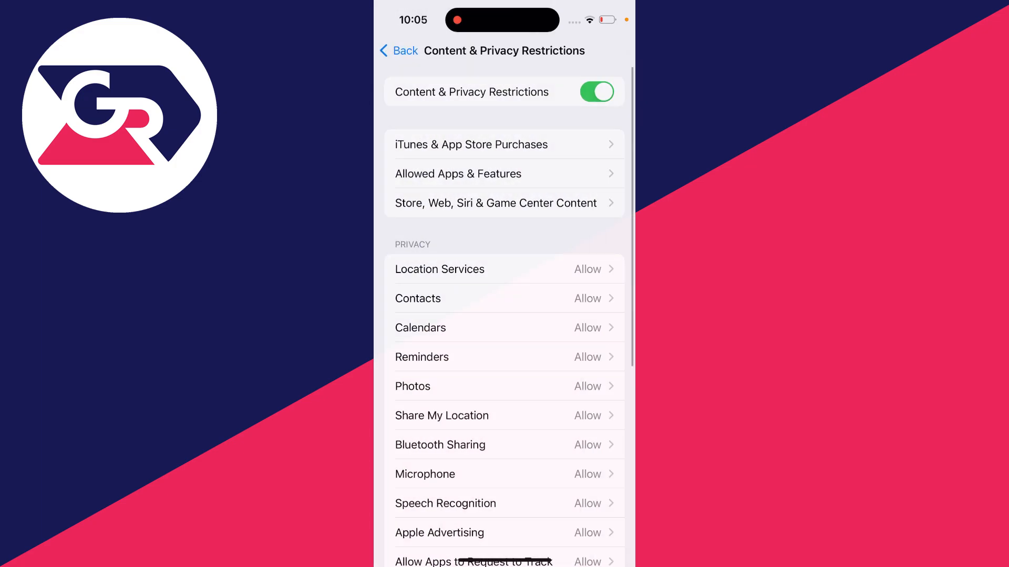